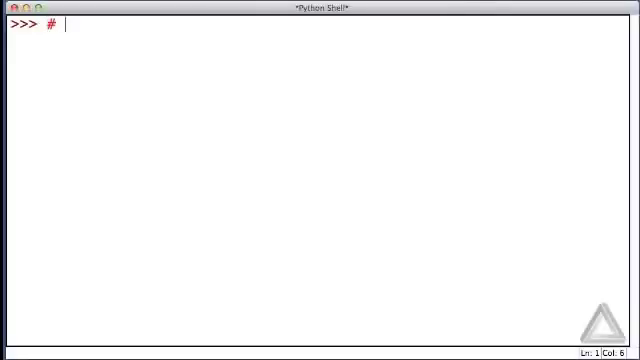
Add a '# Lists Methods.' comment and define xlist = [4, 3, 2, 5, 6, 10, -12, 100, -17, 43]
text(Lists)
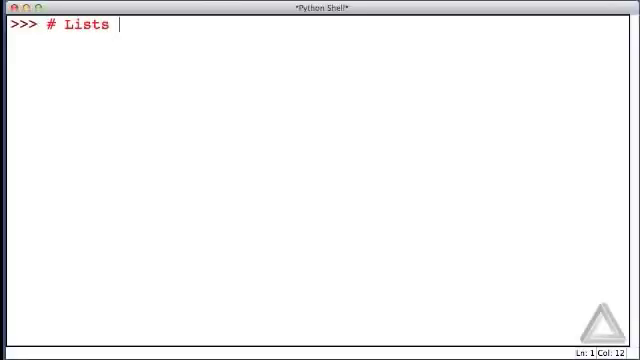
text(Methods.)
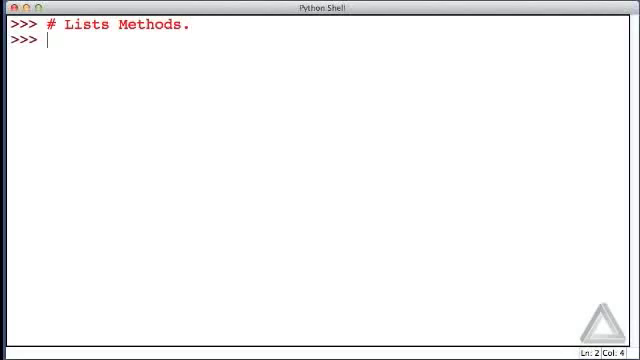
text(xlist)
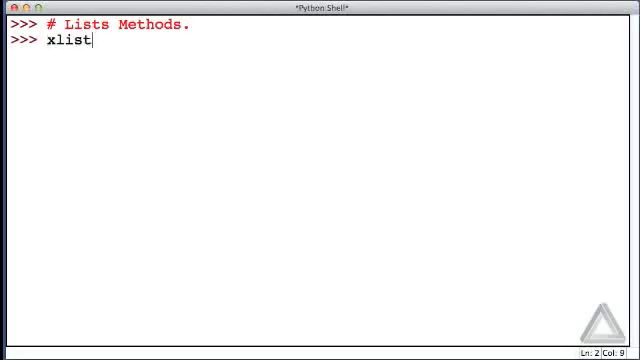
text(=)
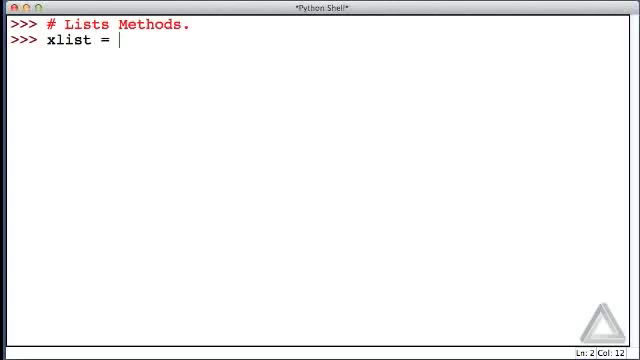
text([4, 3,)
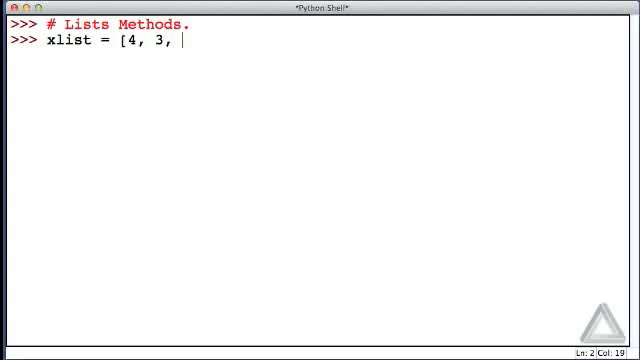
text(2, 5,)
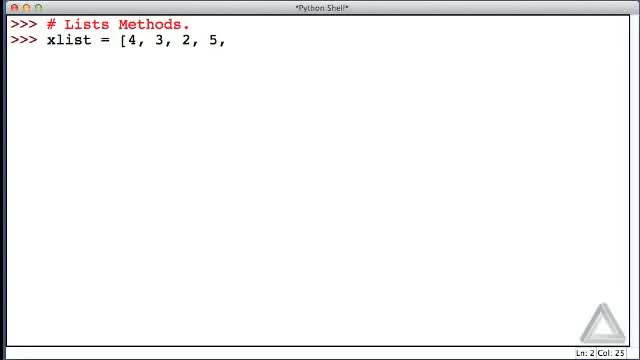
text(6, 10,)
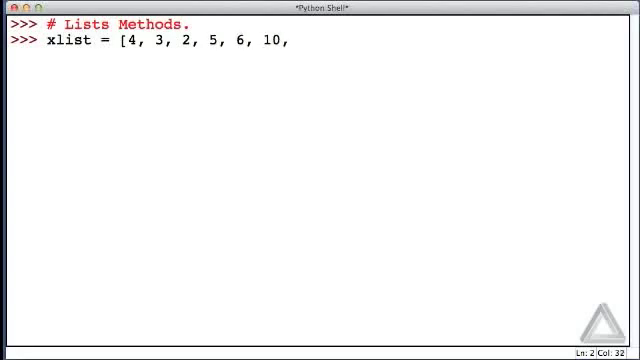
text(-12, 10)
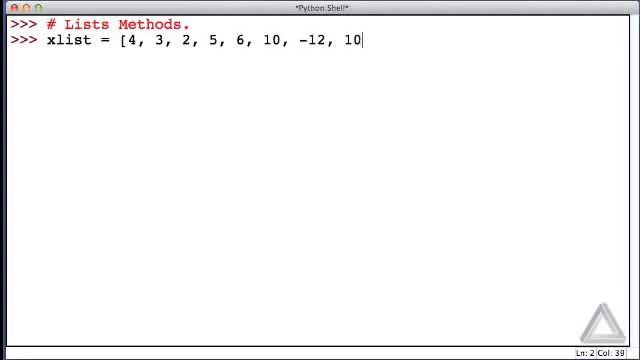
text(0, -17,)
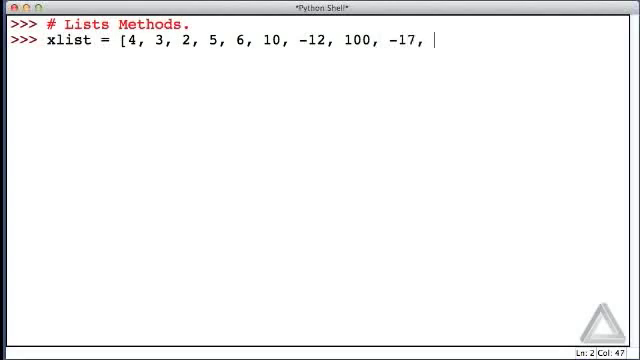
text(43])
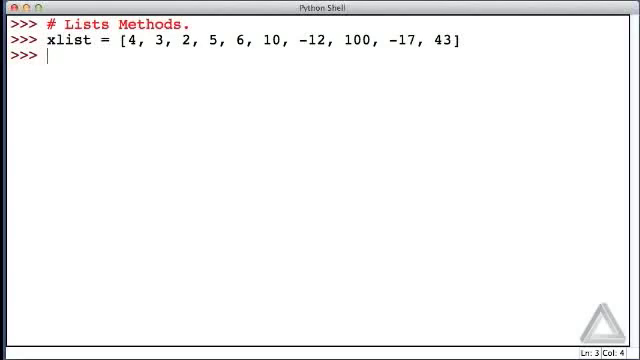
Run dir(xlist) to list its attributes, ending with append, count, extend, pop and sort
text(d)
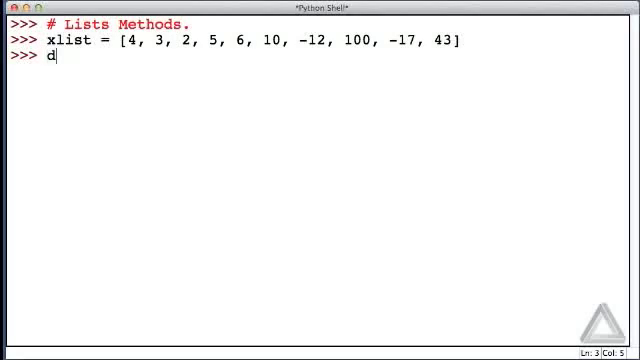
text(ir(x)
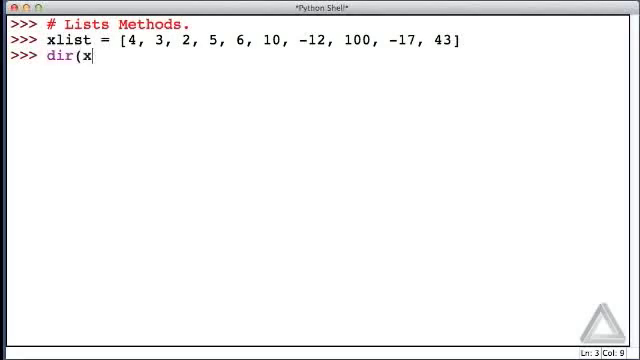
text(list))
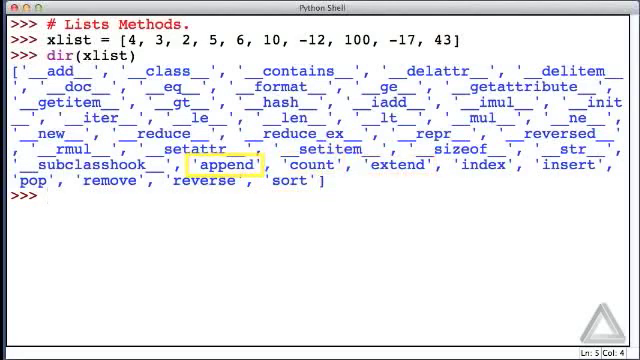
Run help(xlist.append) to show documentation for appending an object to the list's end
text(h)
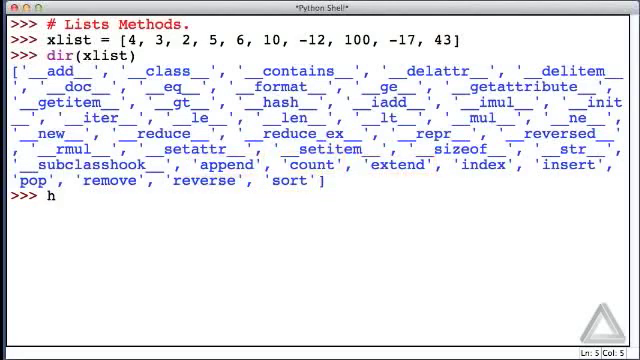
text(elp(x)
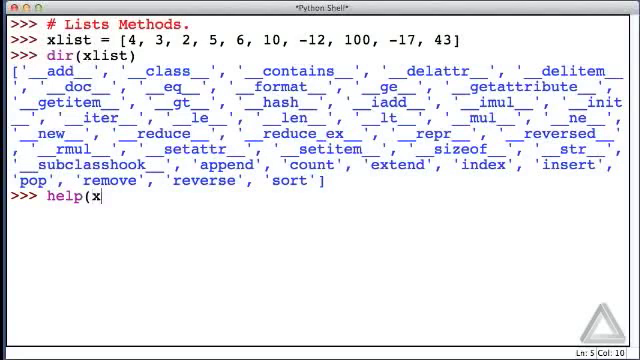
text(list.append)
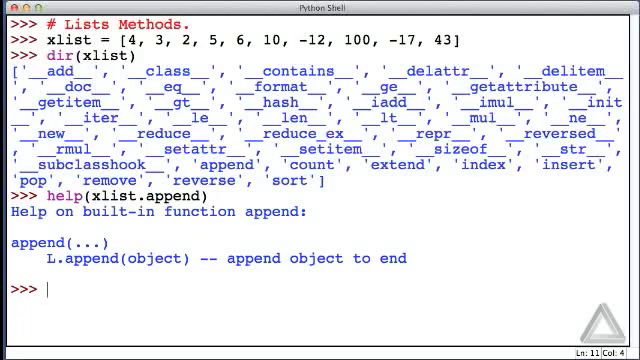
Append 111 and then 4 to xlist, displaying the list so it ends 111, 4
text(xl)
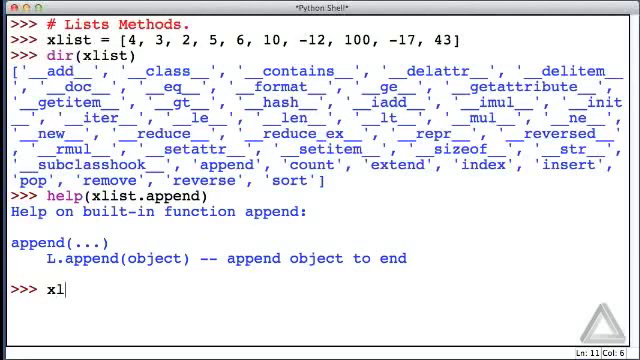
text(ist.append)
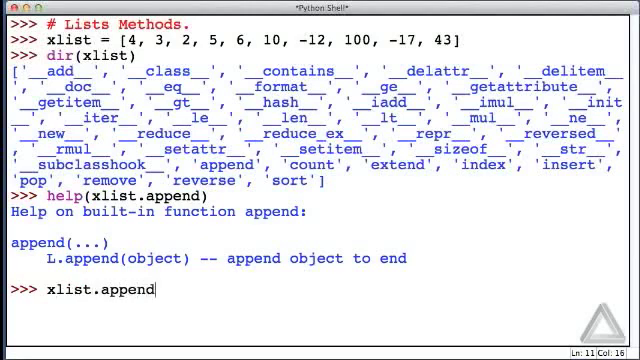
text((11)
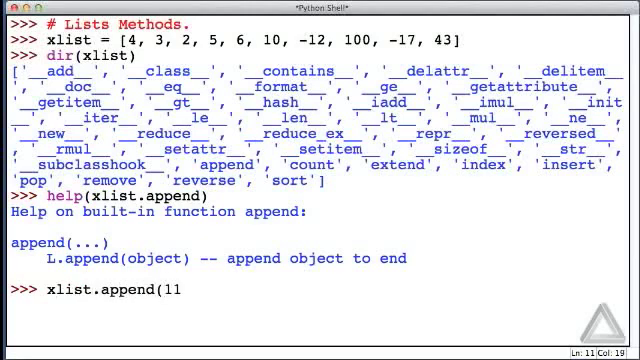
text(1)
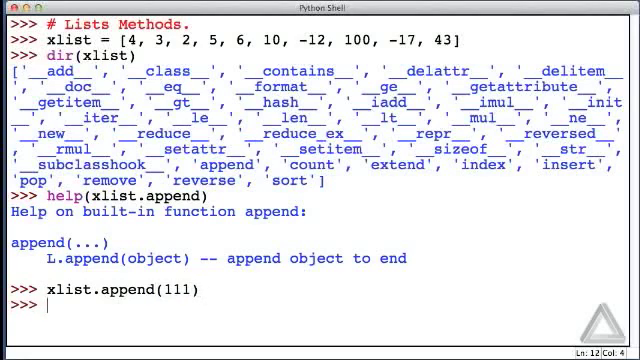
text(xlist)
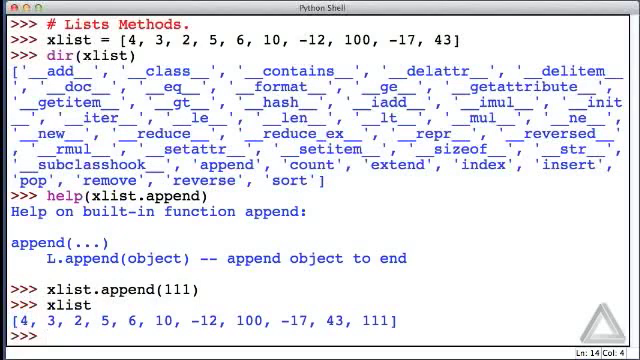
text(xlist)
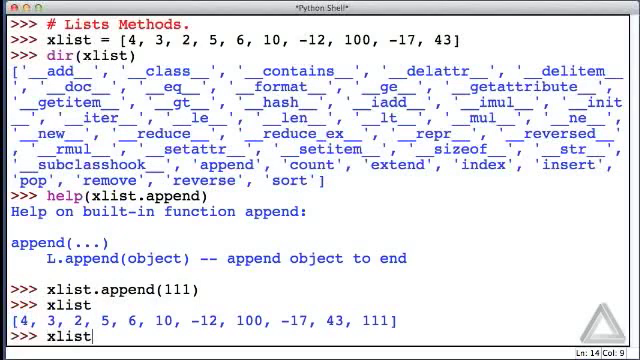
text(.append()
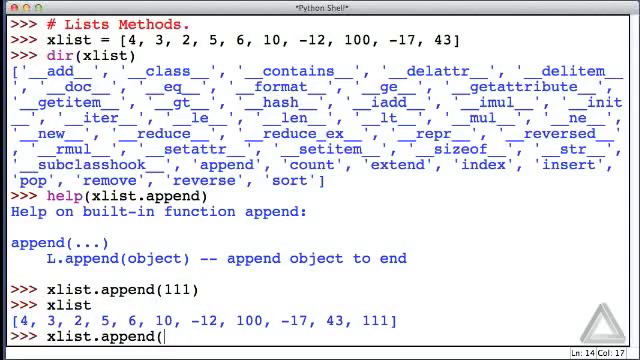
text(4))
text(xlist)
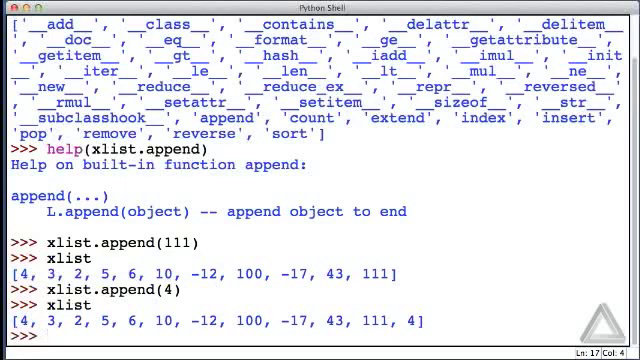
View help(xlist.sort), then sort xlist ascending and display it from -17 to 111
text(help)
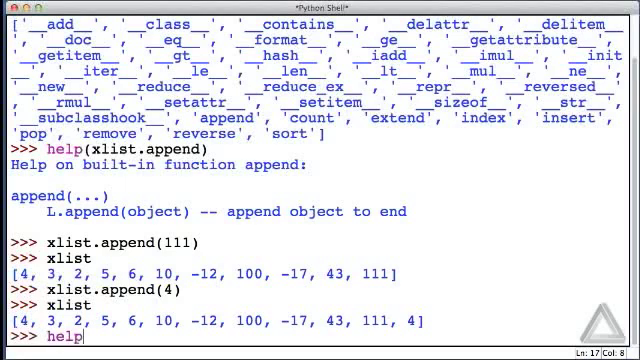
text((xlist.sort)
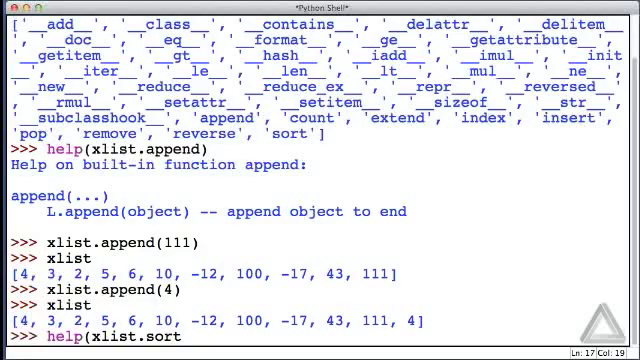
key(Return)
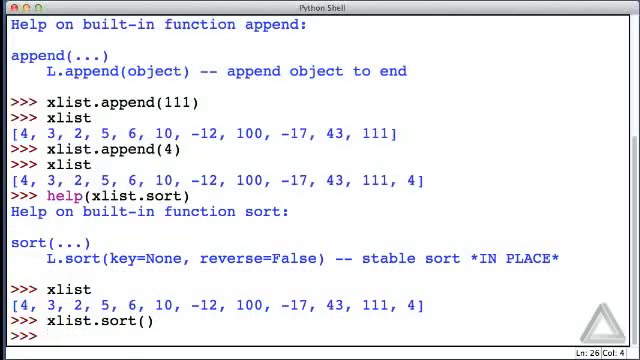
text(xlist)
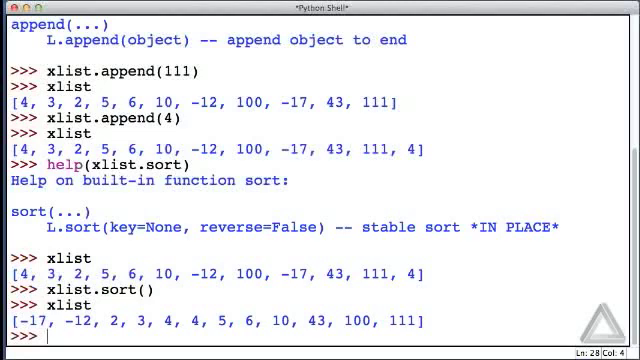
Create ylist = ["aye", "bee", "sea", "dee"], sort it, and display aye, bee, dee, sea
text(y)
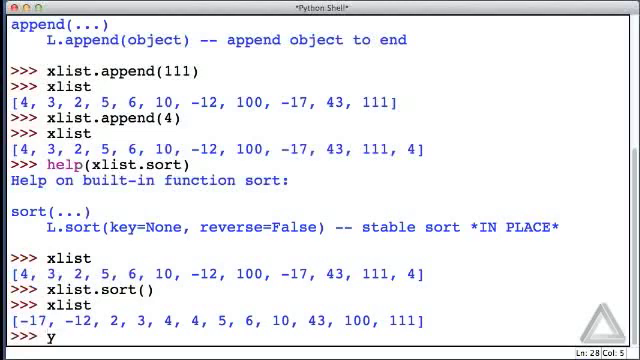
text(list)
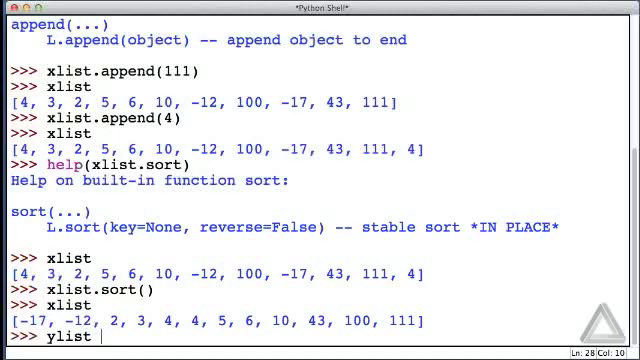
text(= [)
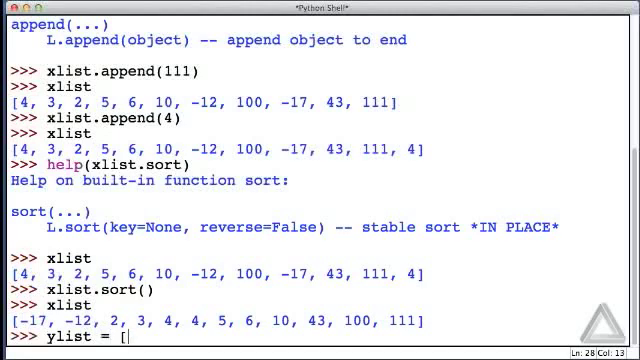
text("aye)
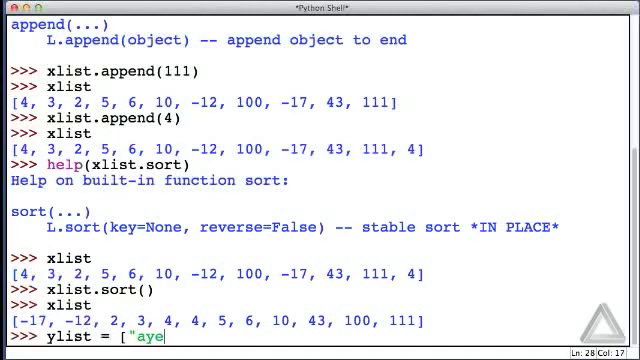
text(", "b)
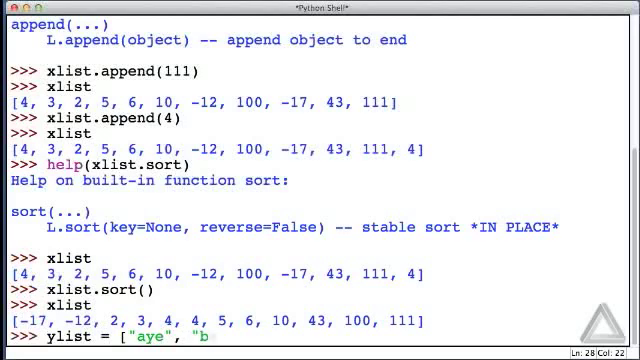
text(ee",)
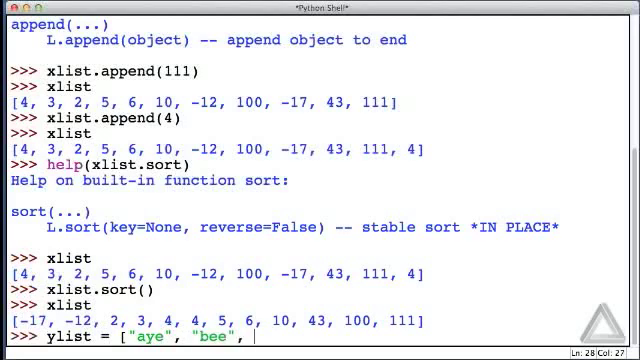
text("sea",)
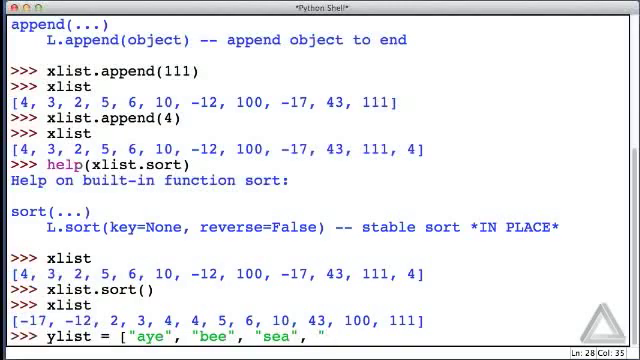
text("dee"])
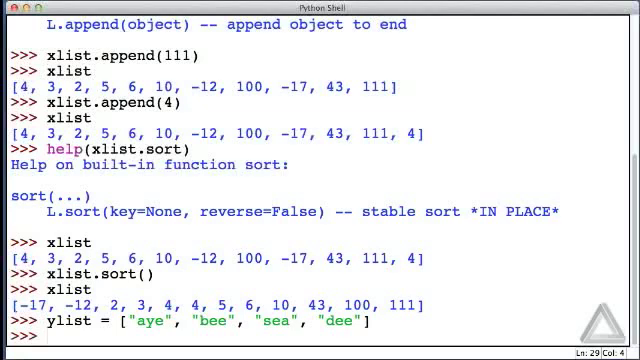
text(ylist.sort()
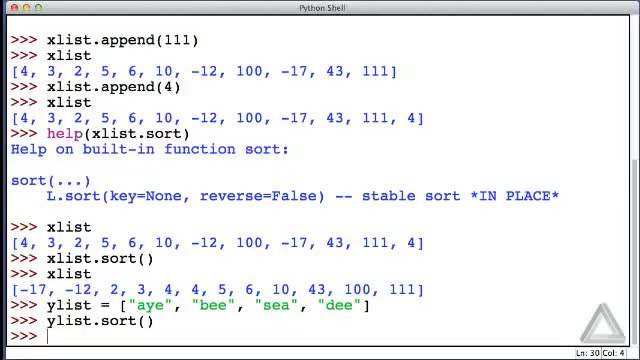
text(ylist)
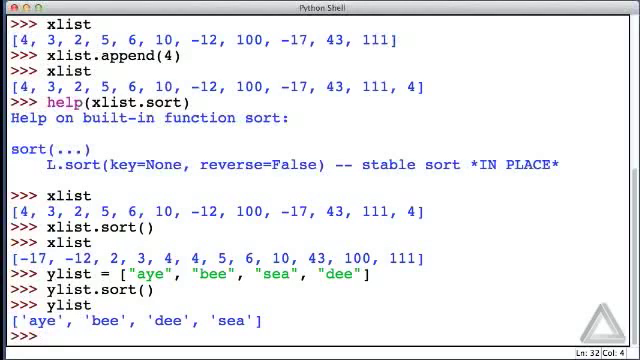
Append 'cat' and 'Zebra' to ylist, then re-sort so 'Zebra' comes first
text(y)
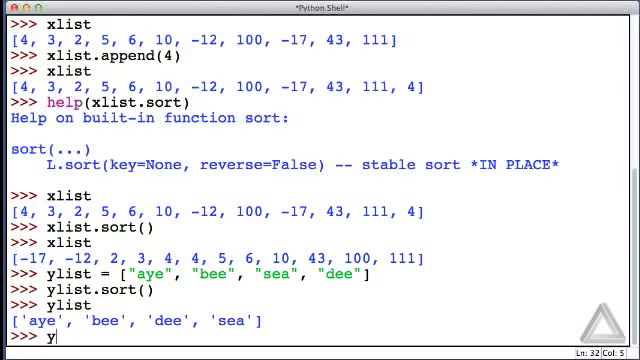
text(list)
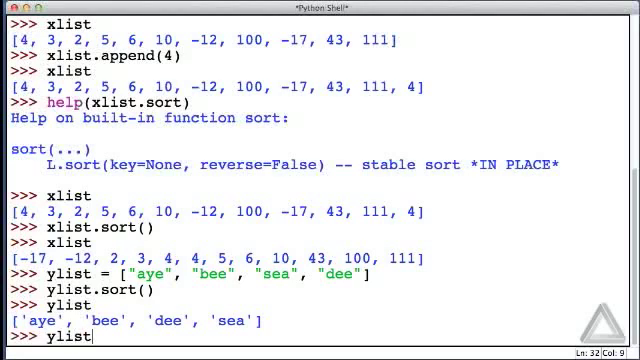
text(.)
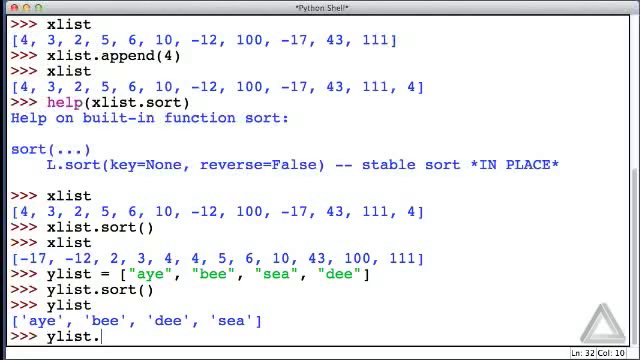
text(append()
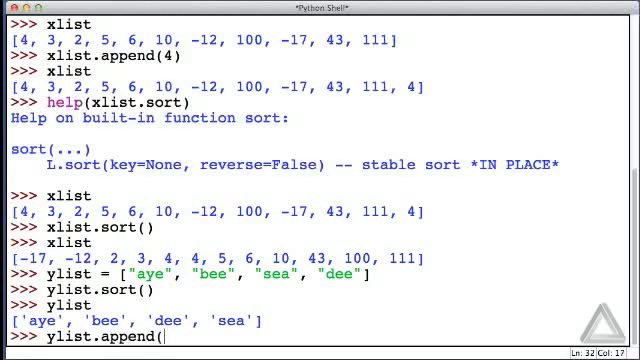
text('cat)
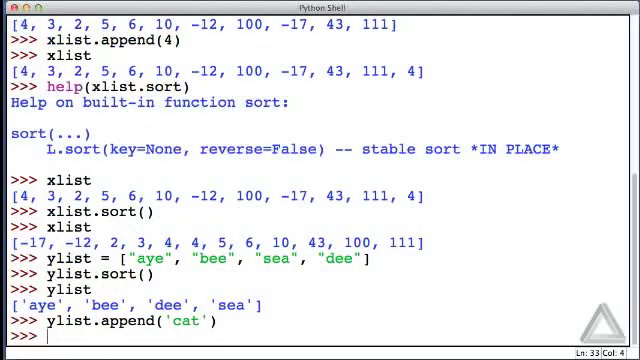
text(ylist.append()
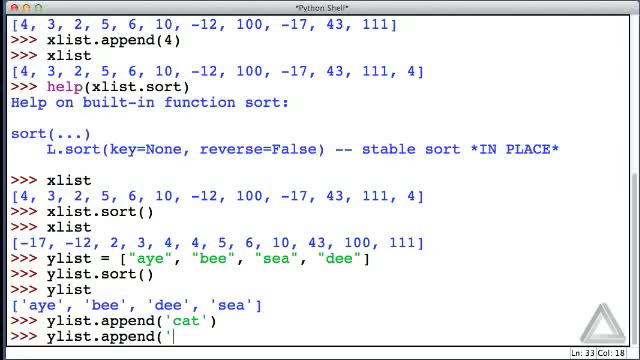
text(Zebra)
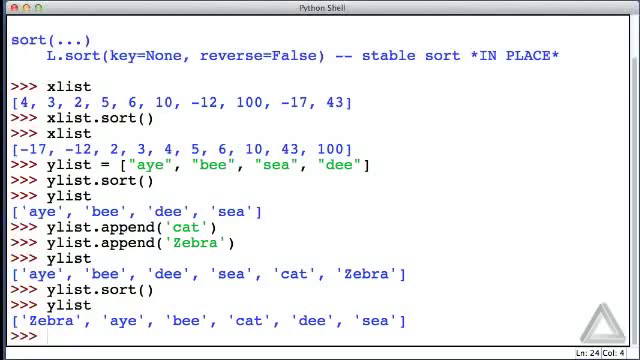
Run xlist.extend([99, 999, 9999]) and display the lengthened xlist
text(xl)
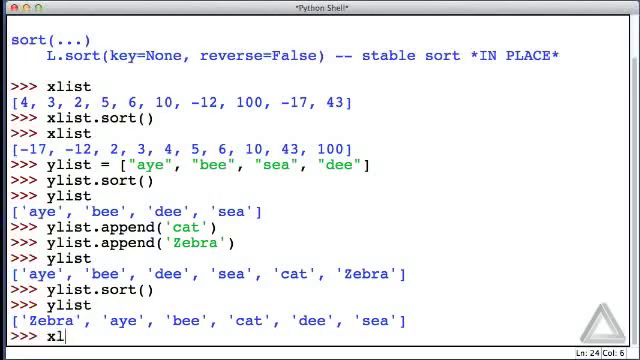
text(ist.)
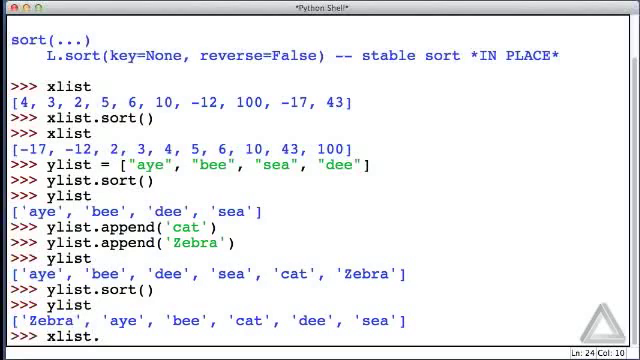
text(extend()
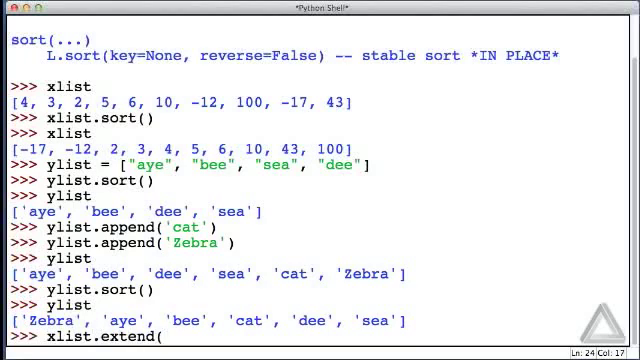
text([)
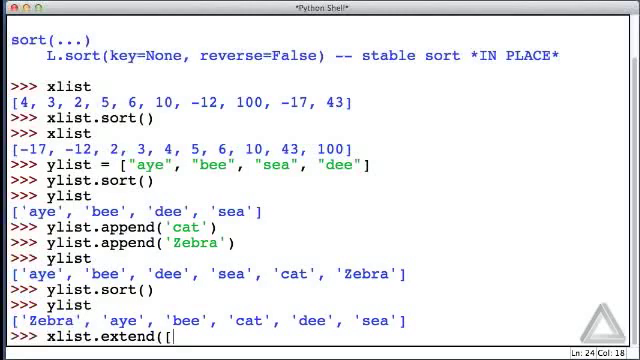
text(99,)
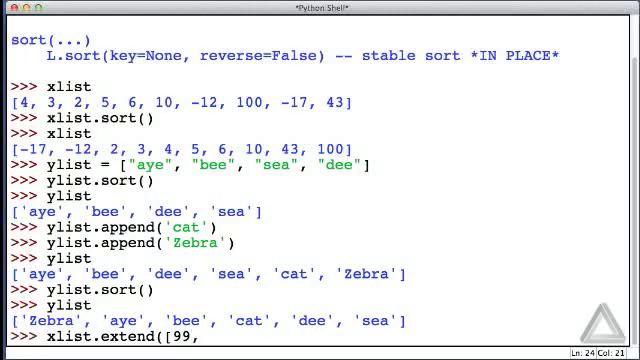
text(999,)
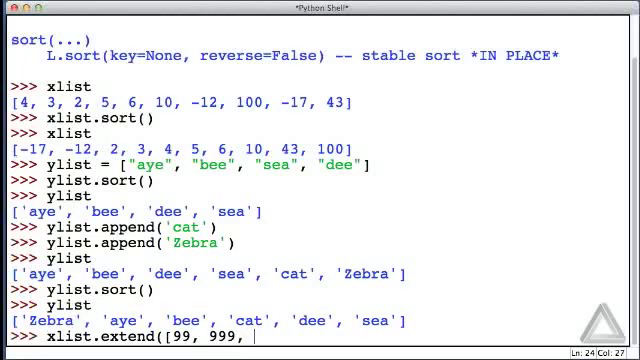
text(9999)
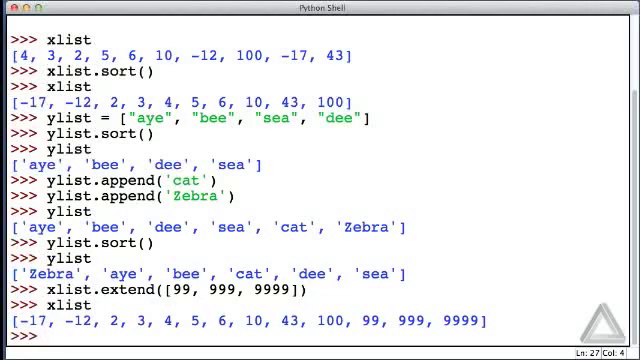
Run xlist.extend([4, 5, 5, 5, -12]) and print the resulting xlist
text(xlist.e)
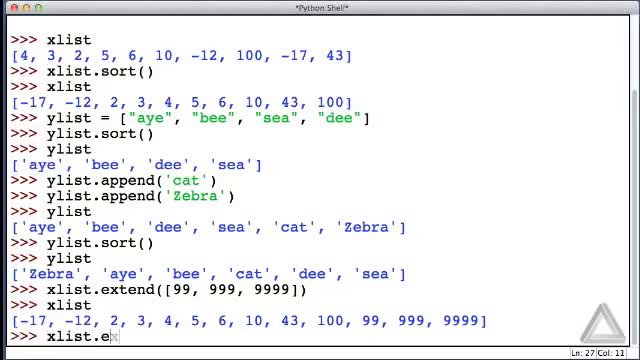
text(xtend([)
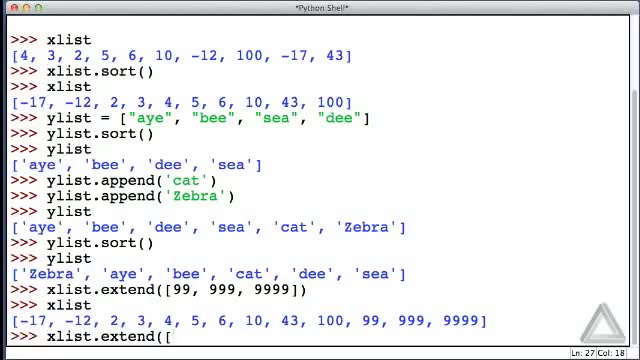
text(4,)
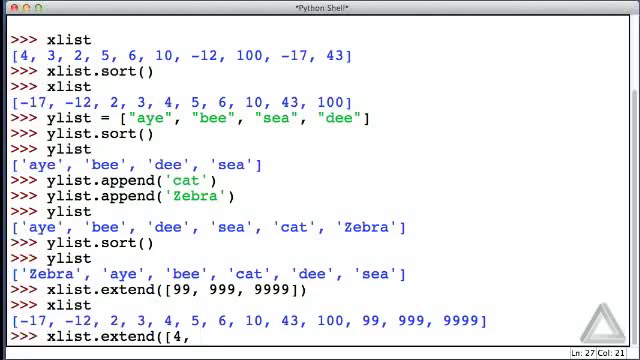
text(5, 5, 5,)
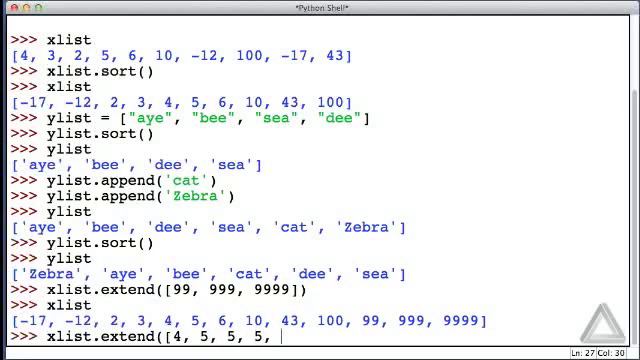
text(-12]))
text(xlist)
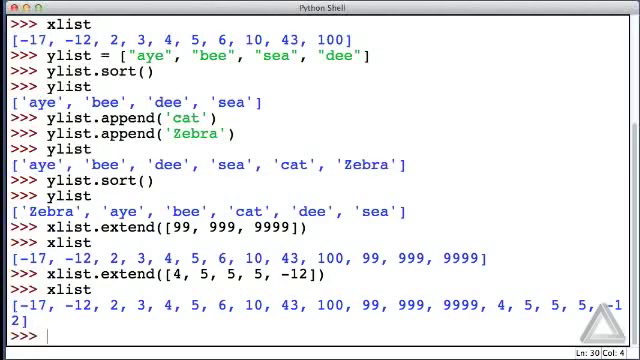
Run help(xlist.count) to show that count returns the number of occurrences of a value
text(help)
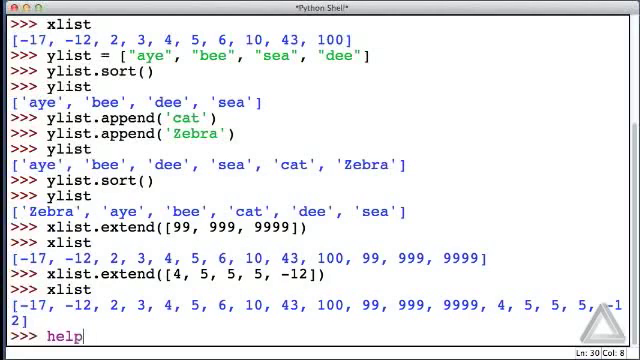
text((xlist)
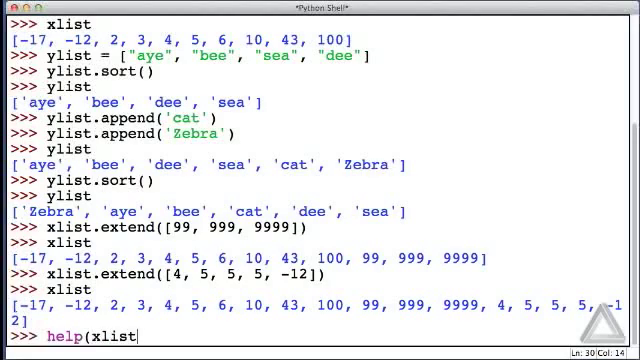
text(.count))
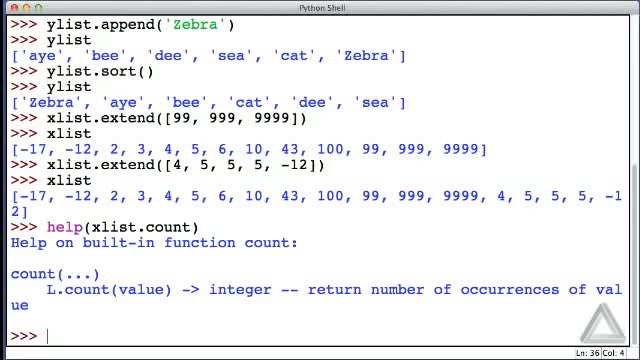
text(xlist)
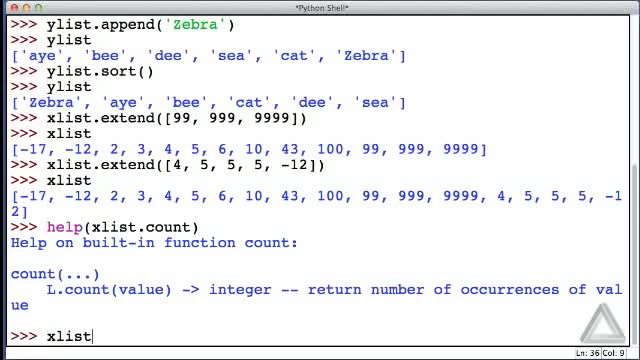
Run xlist.count for -12, 5 and 123, returning 2, 4 and 0
text(.count(-12)
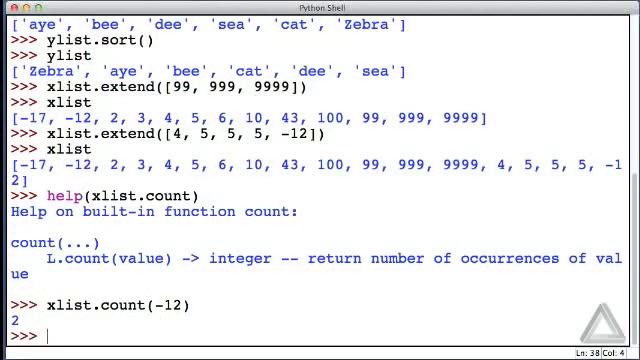
text(x)
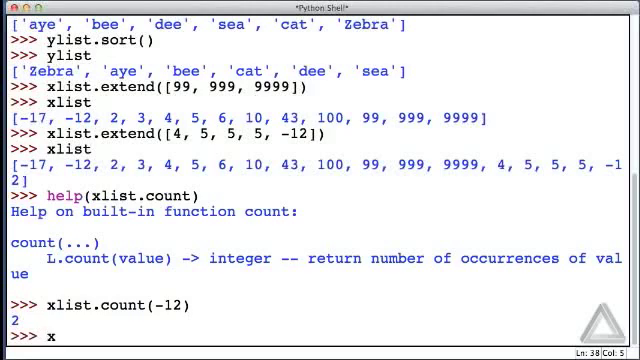
text(list.count()
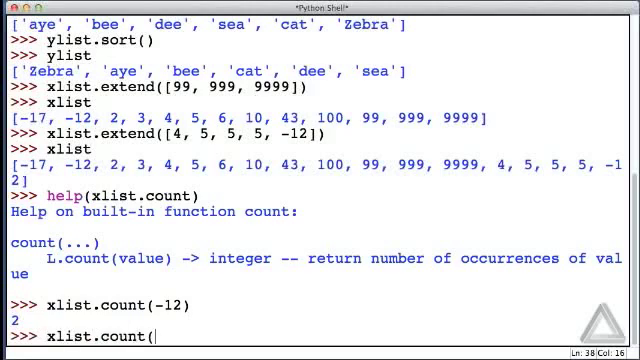
text(5))
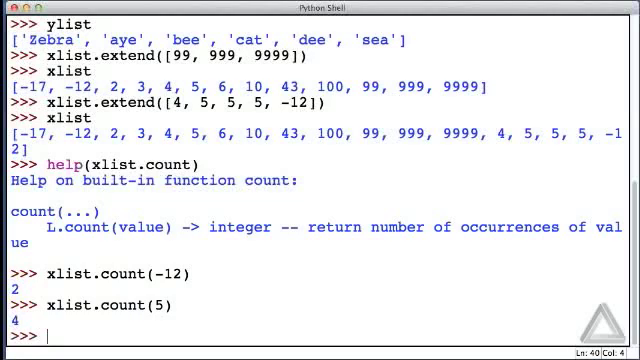
text(xlist.count()
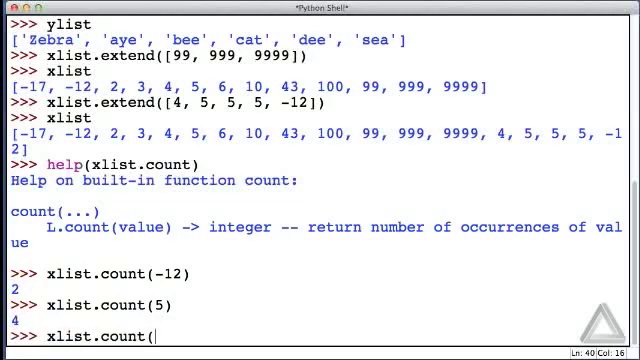
text(123)
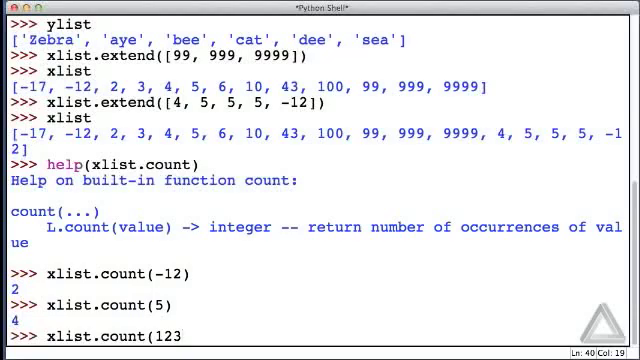
key(Return)
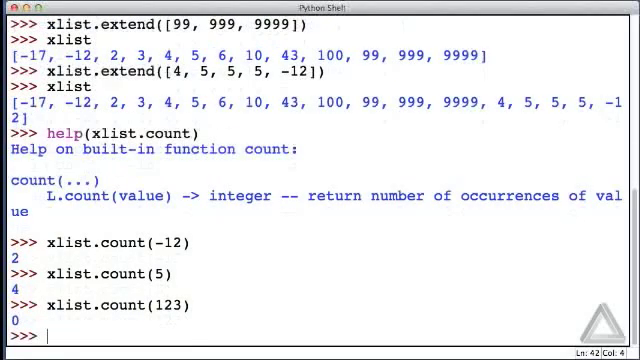